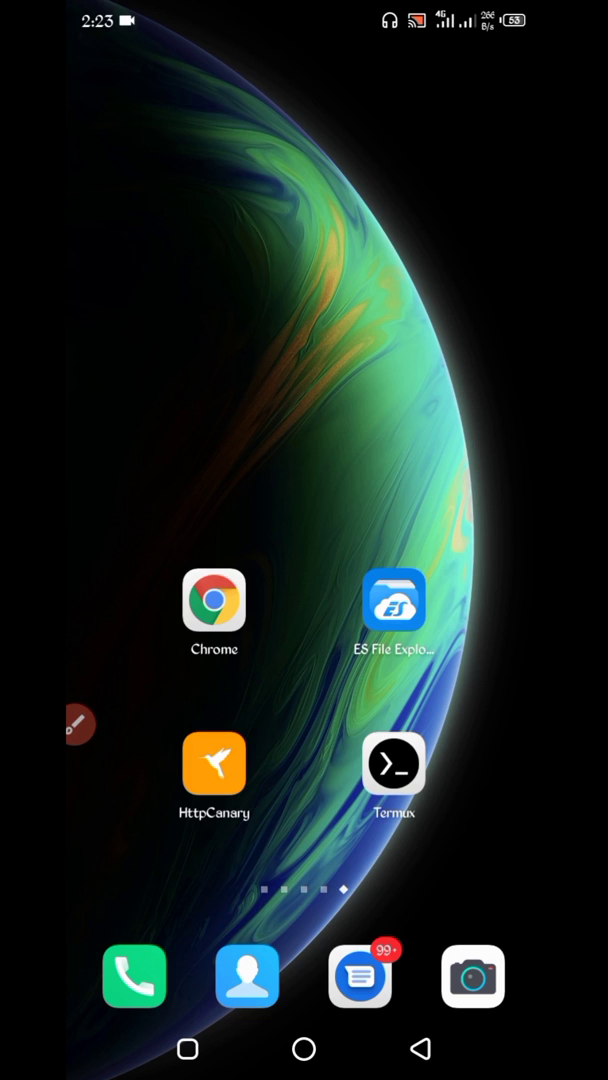
Launch Chrome, load btczone.cc and go to the sign-up page from the site menu
click(214, 600)
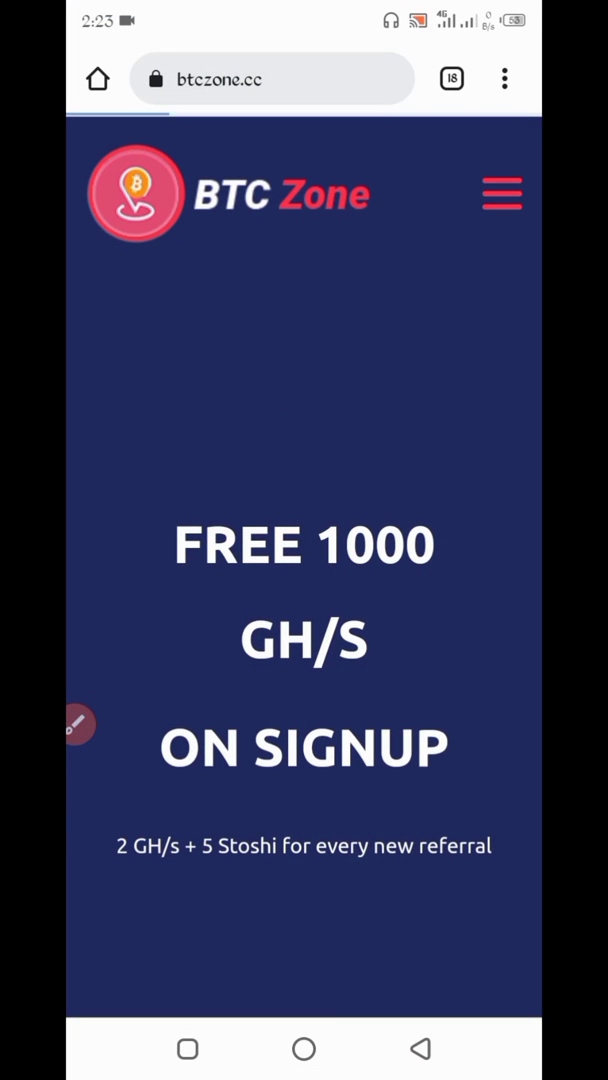
click(76, 724)
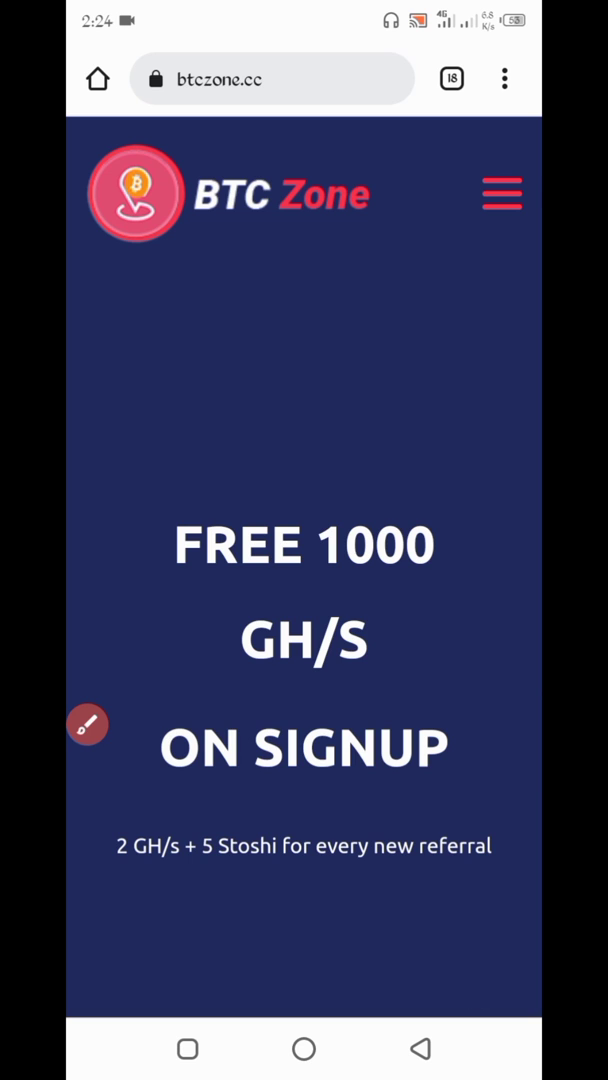
click(500, 196)
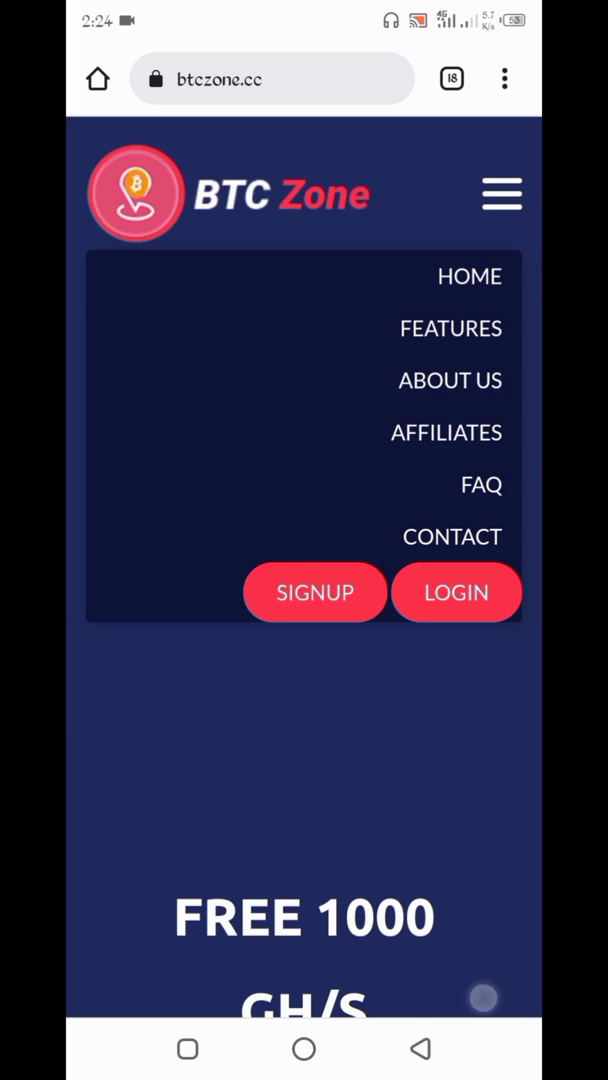
click(314, 592)
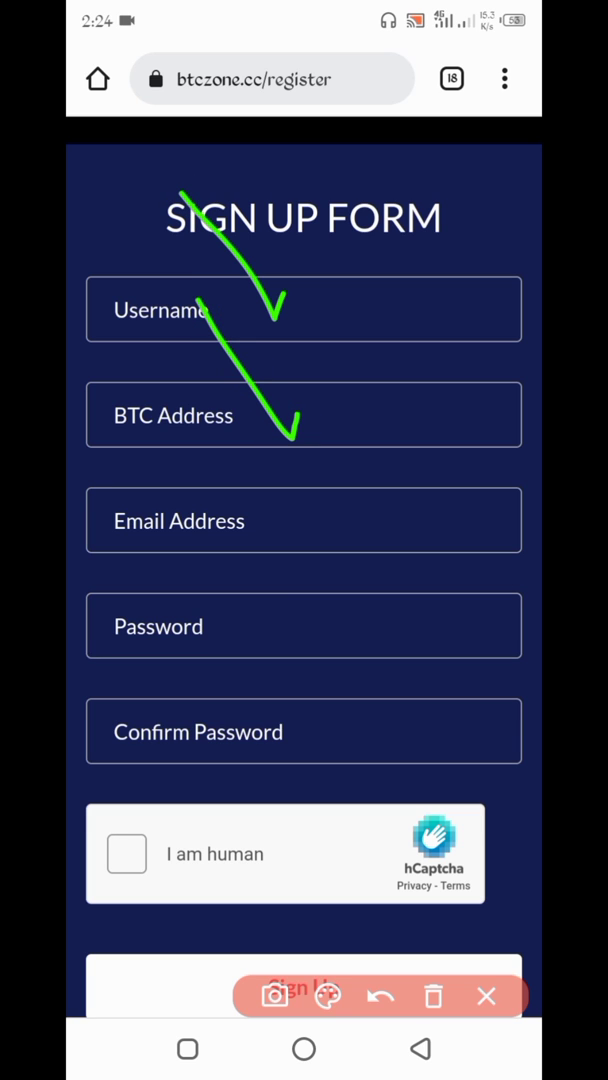
Scroll through the registration form's username, BTC address, email and password fields
drag(184, 376, 316, 540)
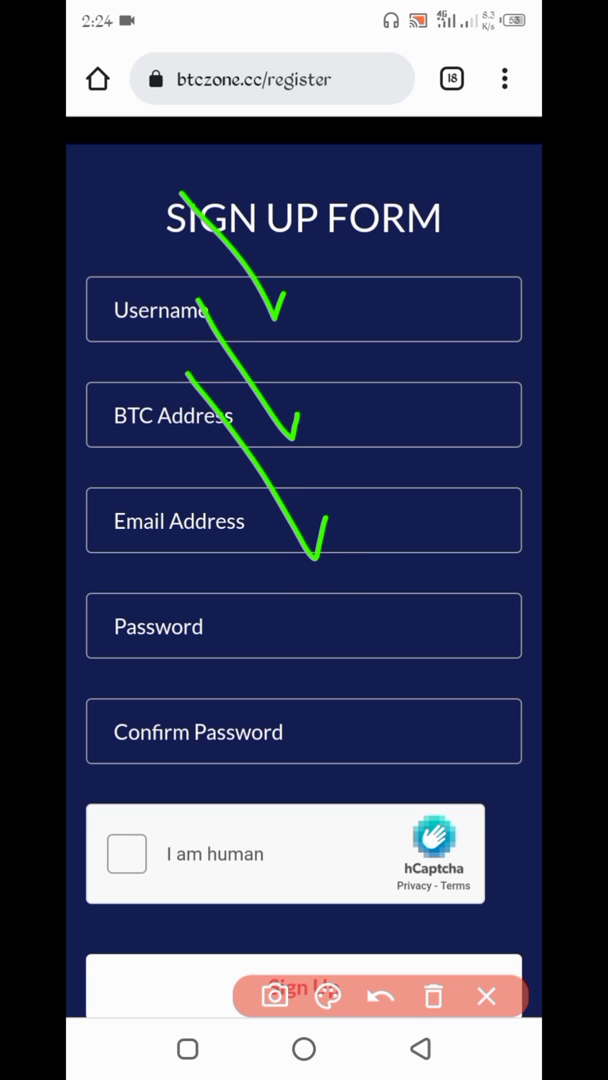
drag(236, 590, 344, 744)
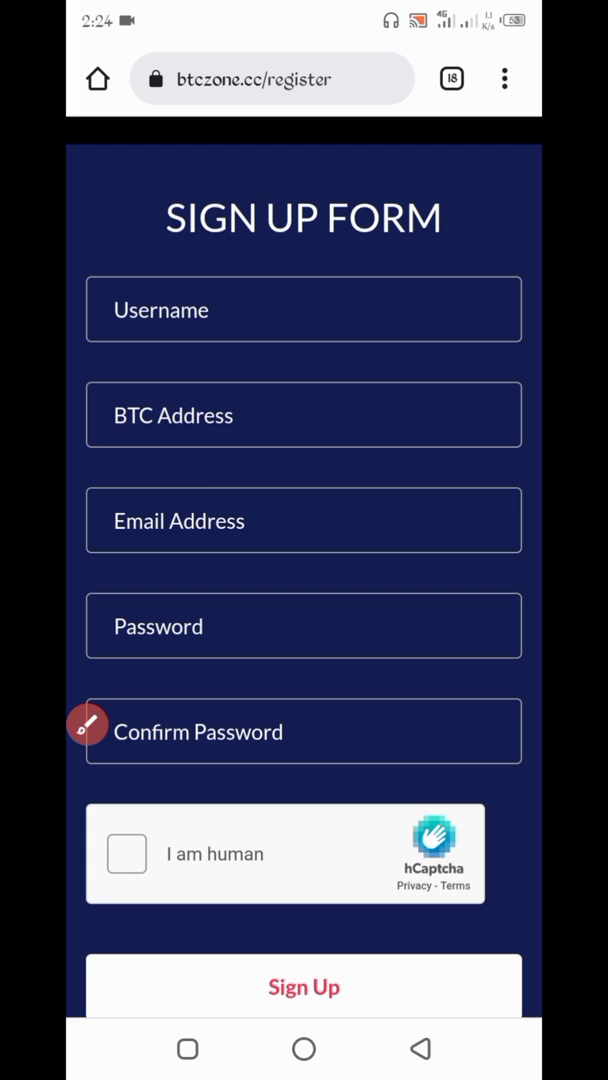
scroll(down, 3)
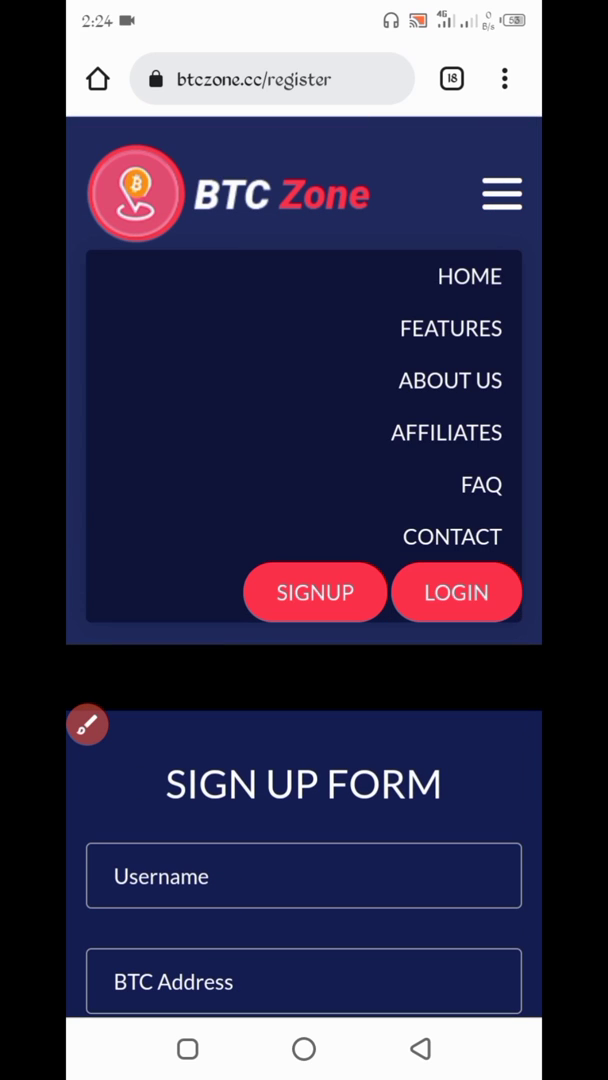
Log in with the autofilled saved account after solving the train-image hCaptcha
click(456, 592)
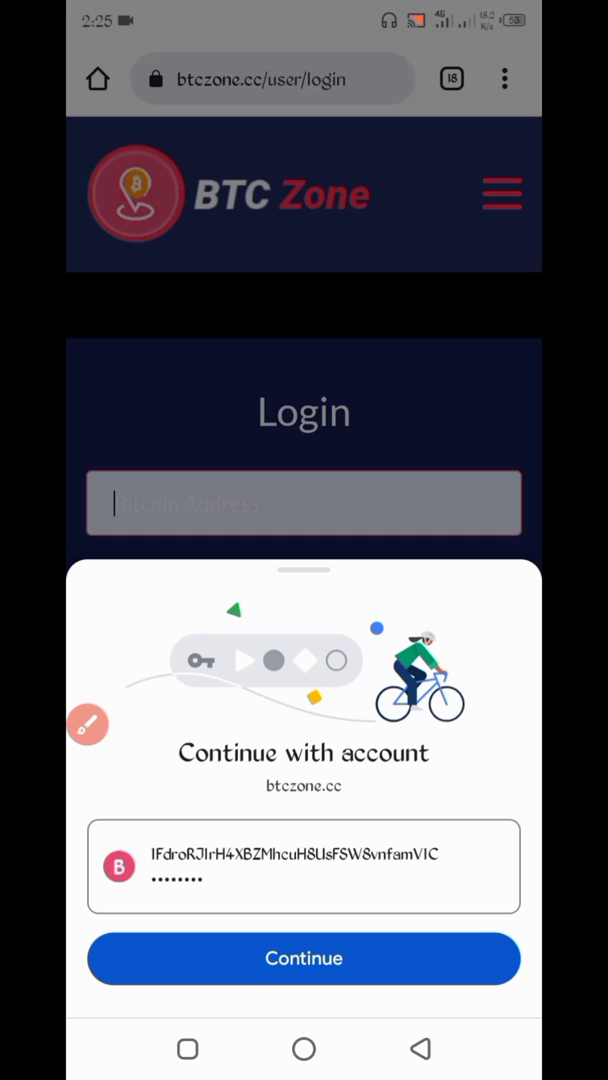
click(304, 958)
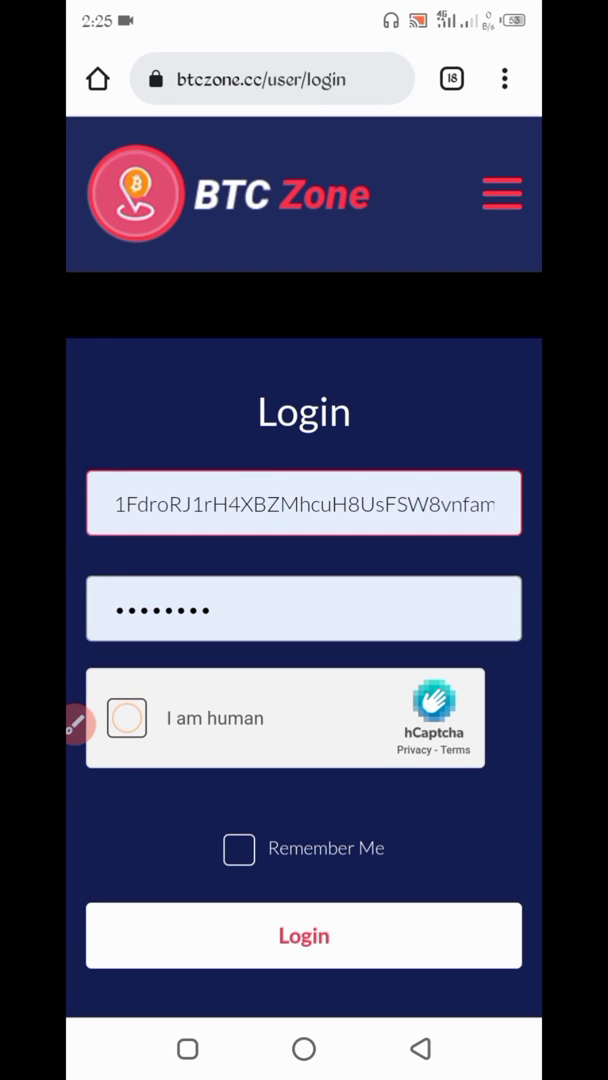
click(128, 718)
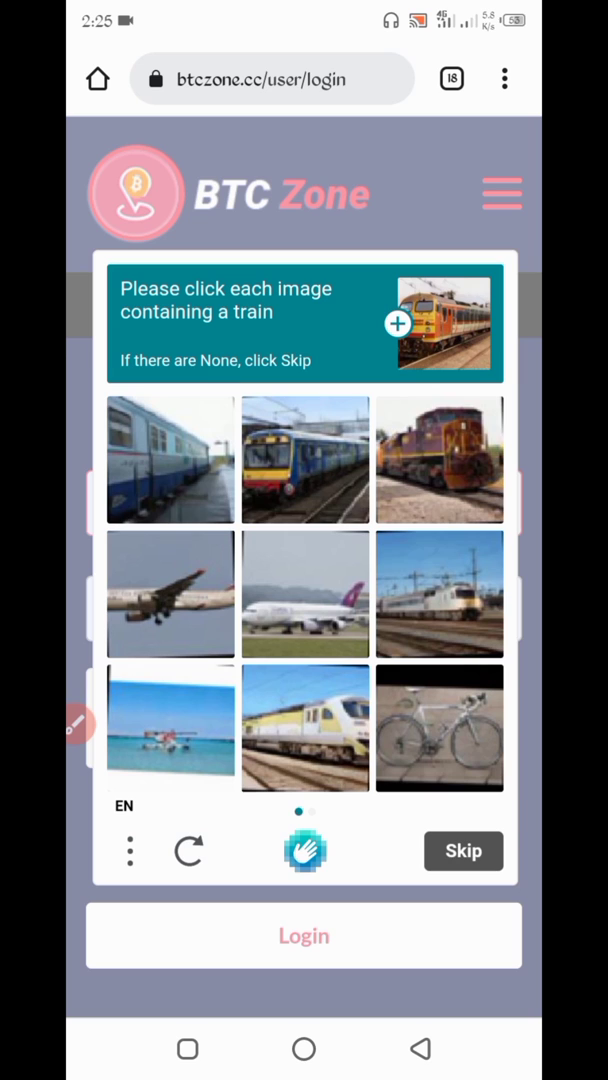
click(464, 852)
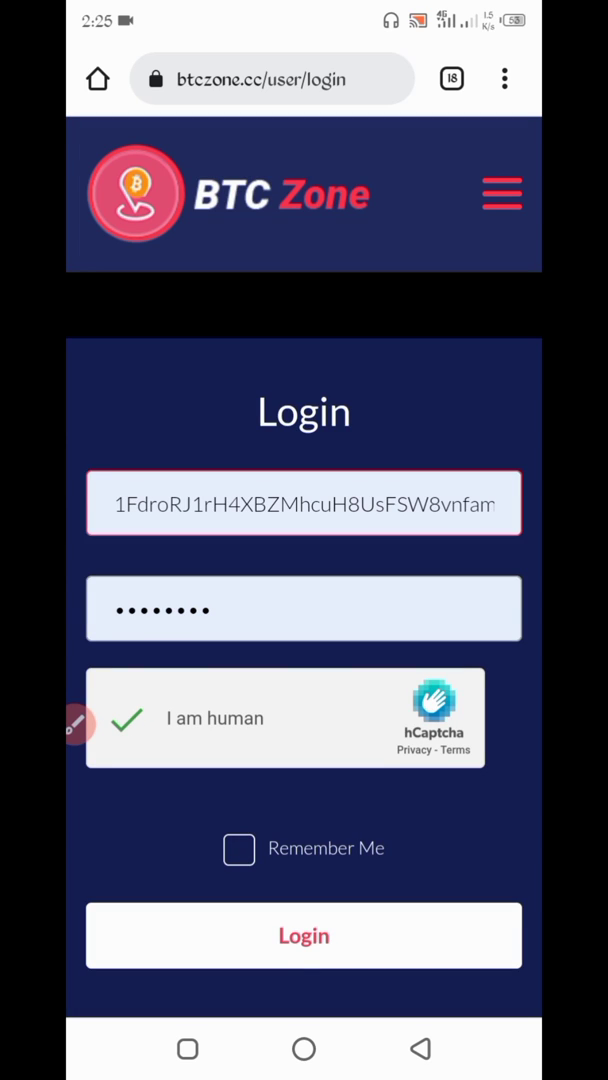
click(304, 936)
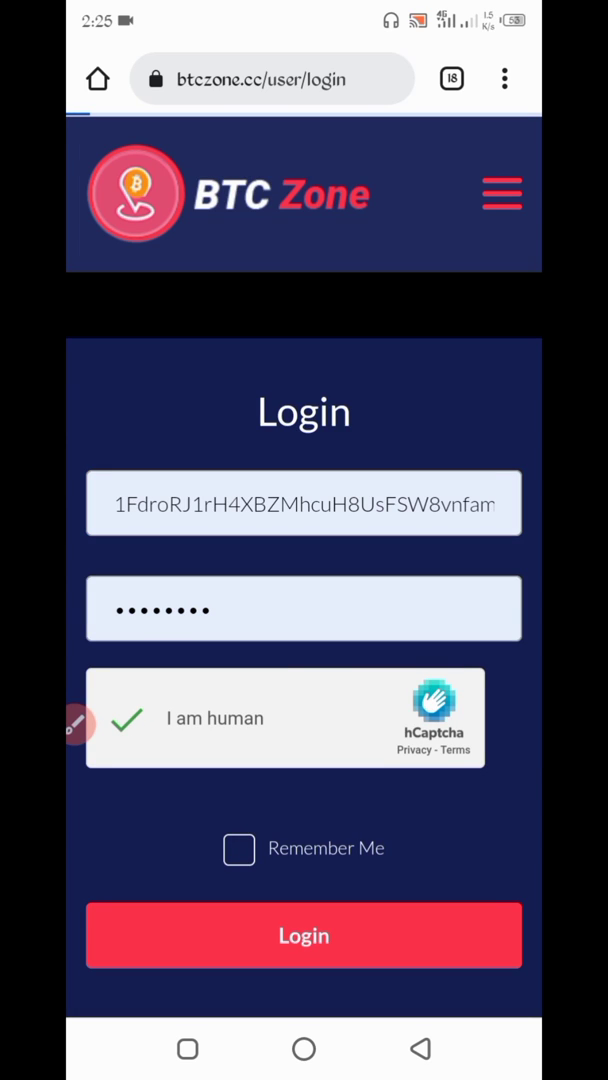
click(304, 936)
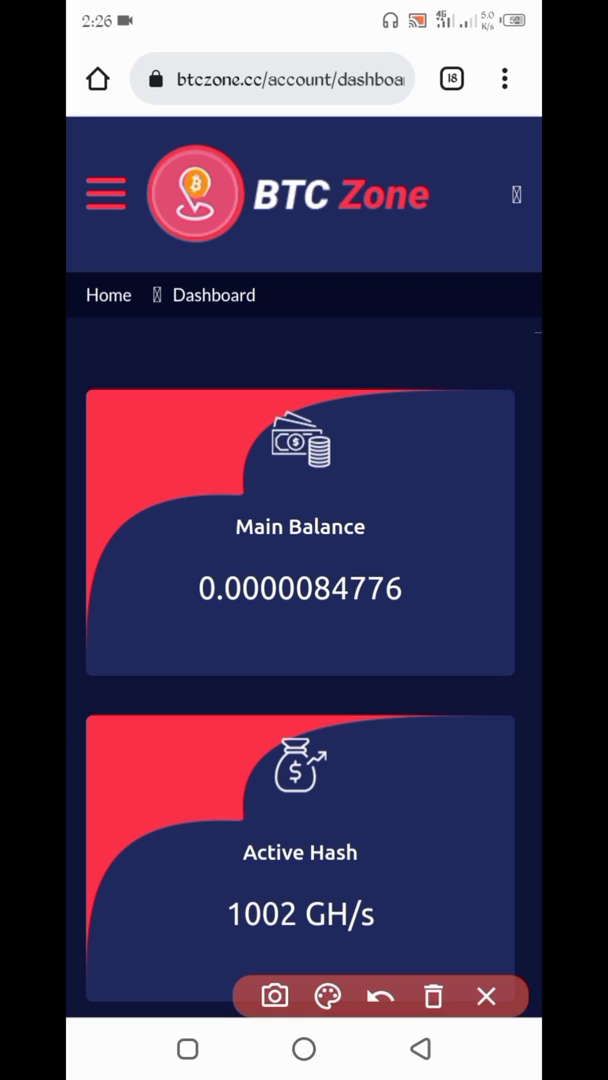
Scroll the dashboard to the 0.00001503 daily earning, then return to the home screen
scroll(down, 3)
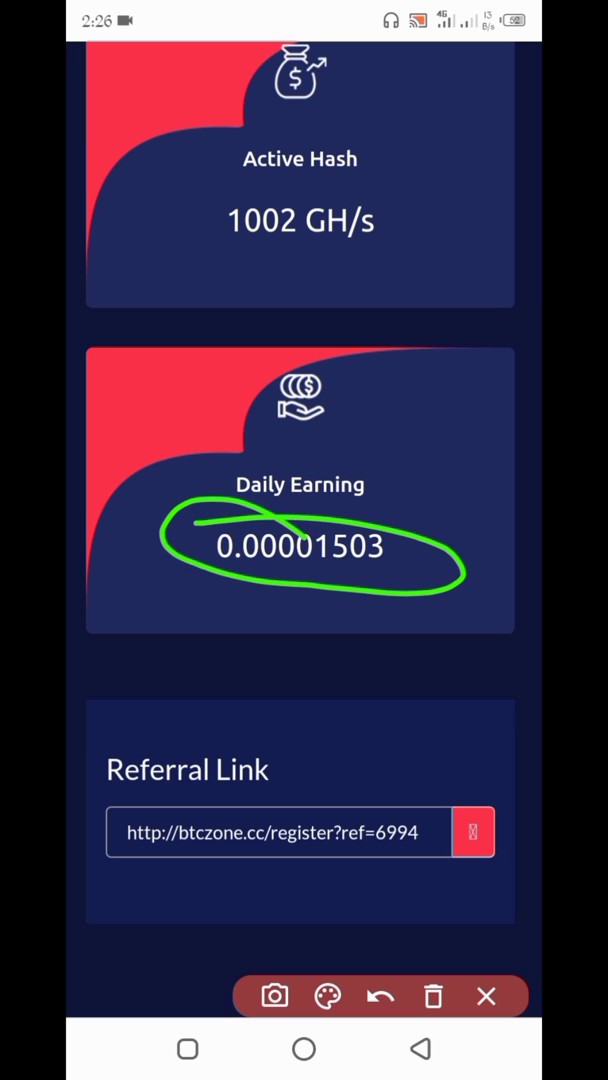
click(432, 996)
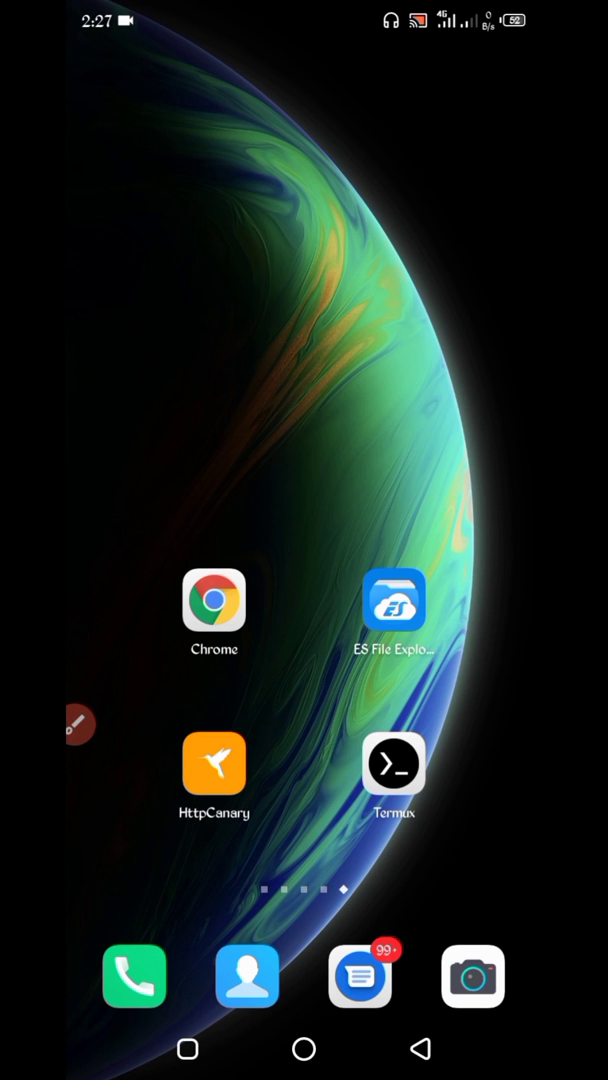
Extract btczone.zip into a btczone folder under Download in ES File Explorer
click(394, 600)
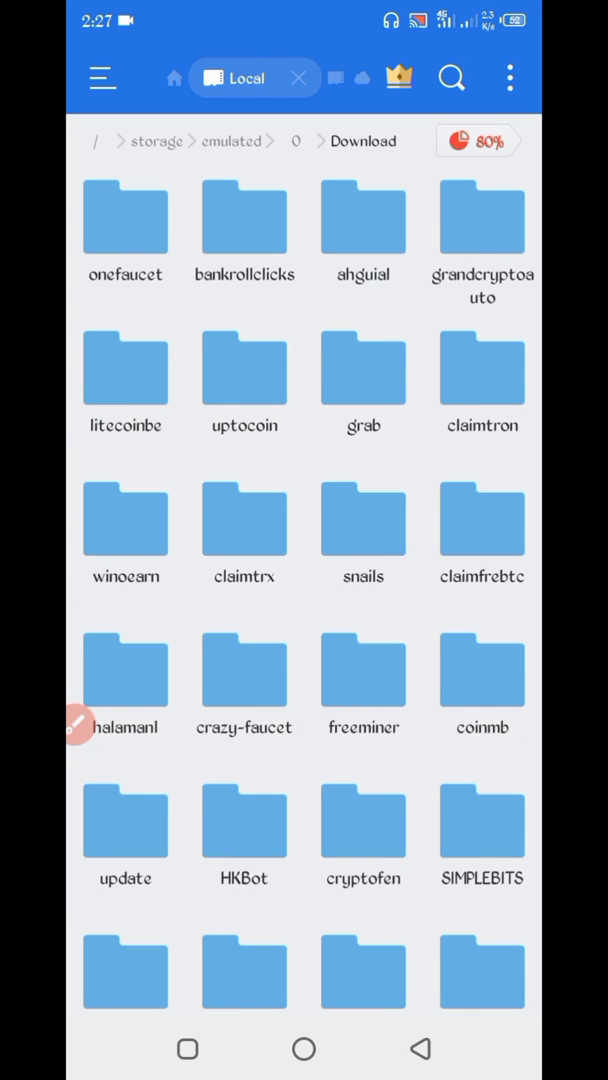
scroll(down, 3)
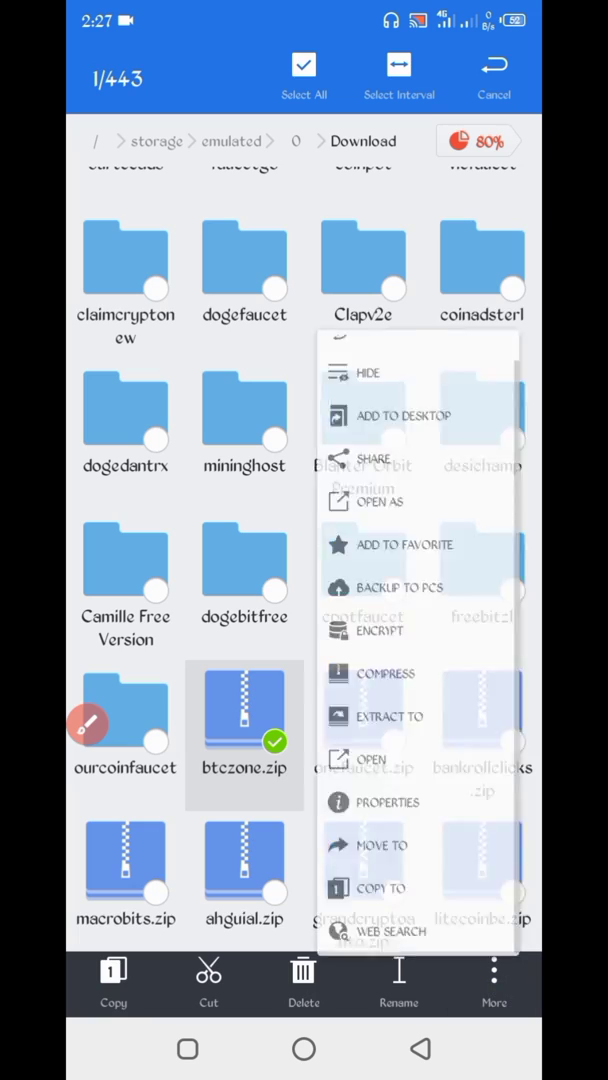
click(388, 716)
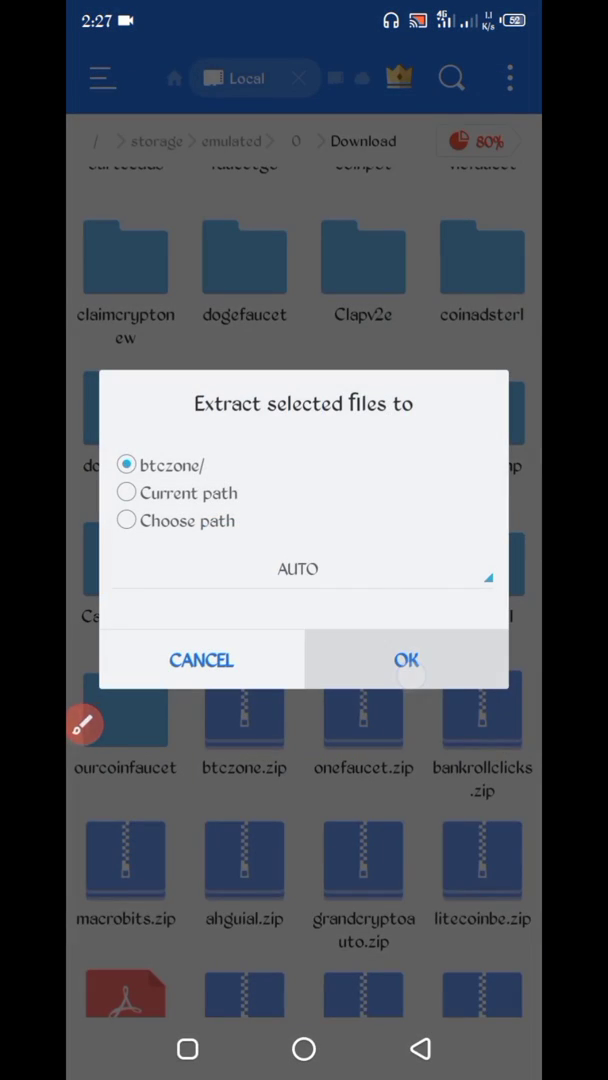
click(406, 660)
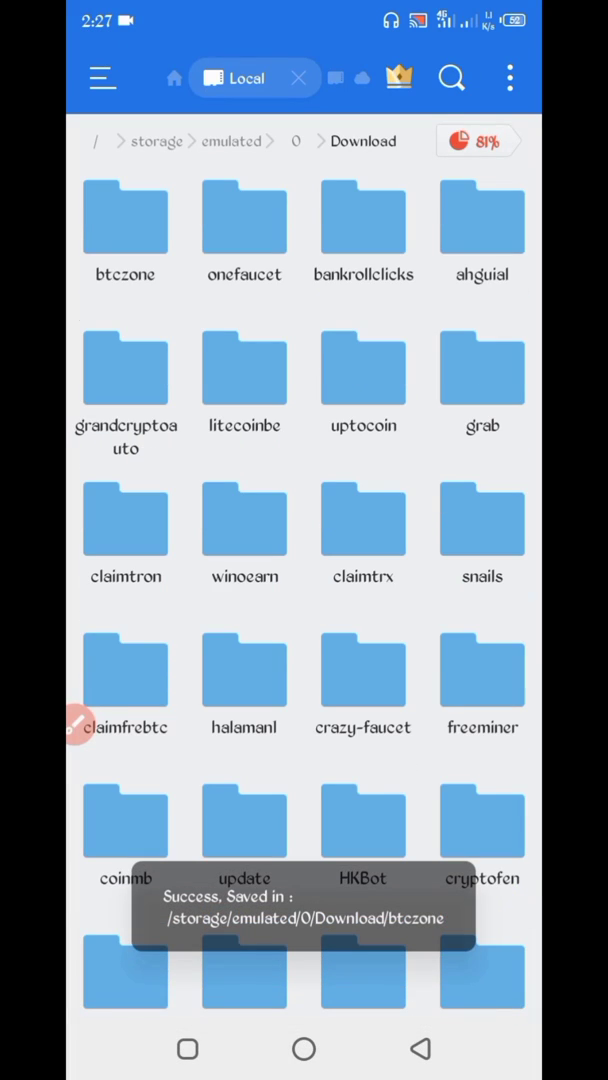
View the btczone folder's properties from its More actions
click(124, 218)
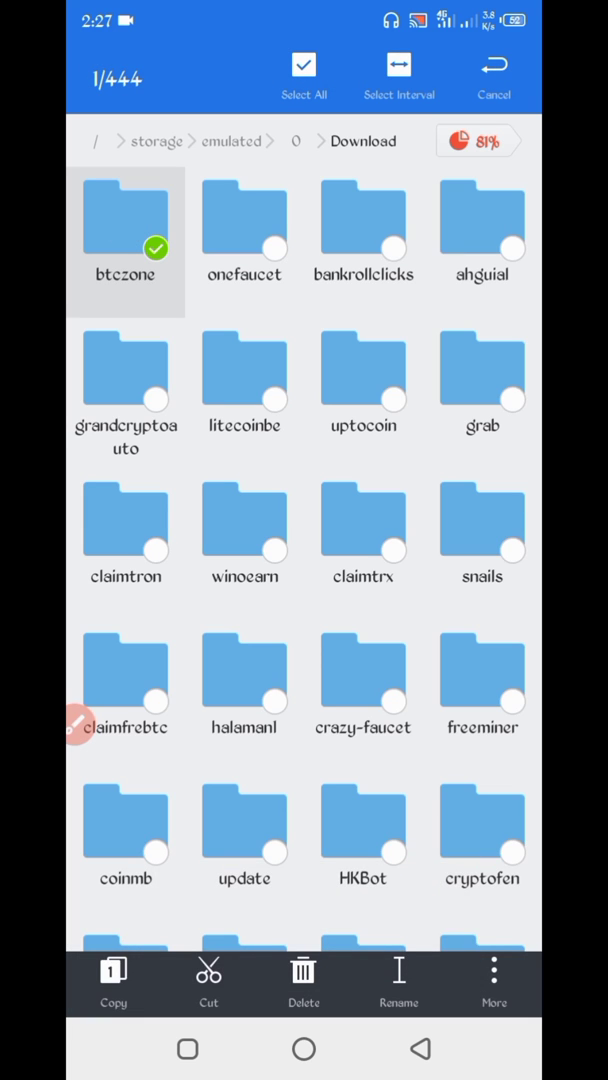
click(492, 974)
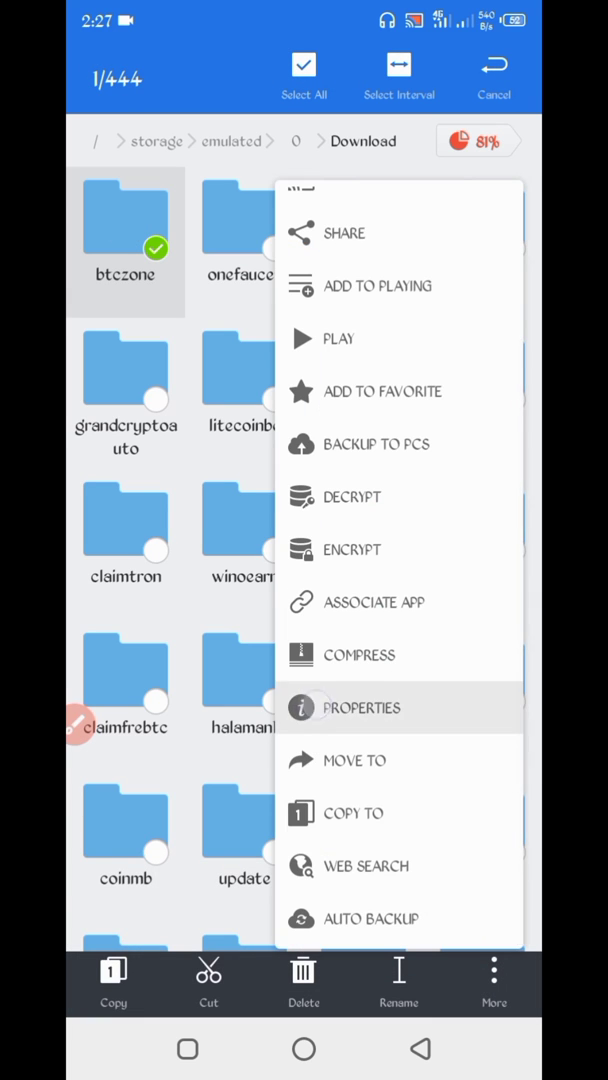
click(360, 708)
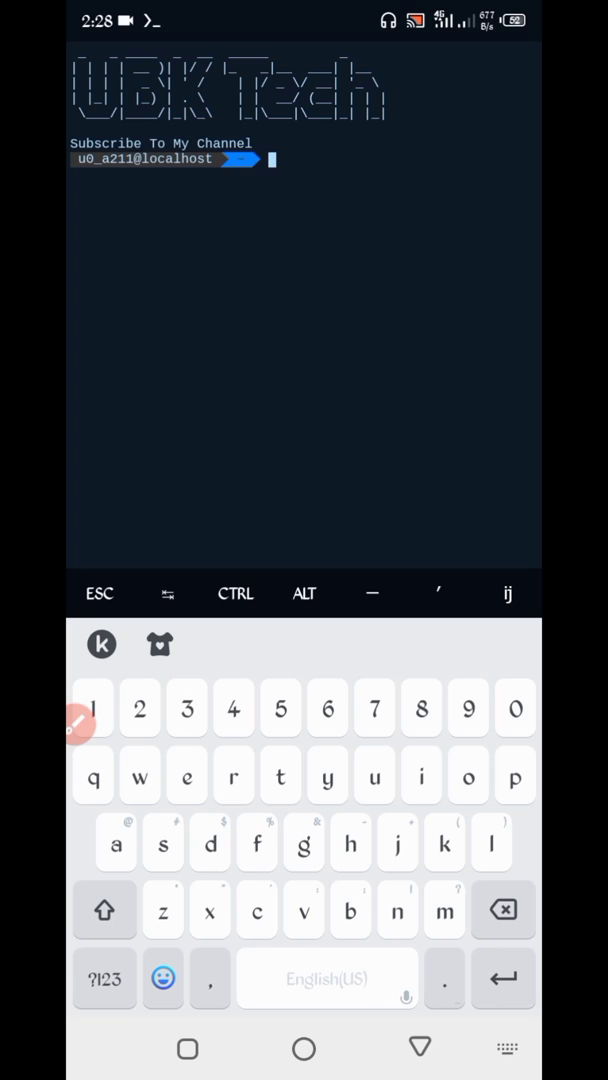
Change into /storage/emulated/0/Download/btczone, list its files and run php bot.php
text(cd)
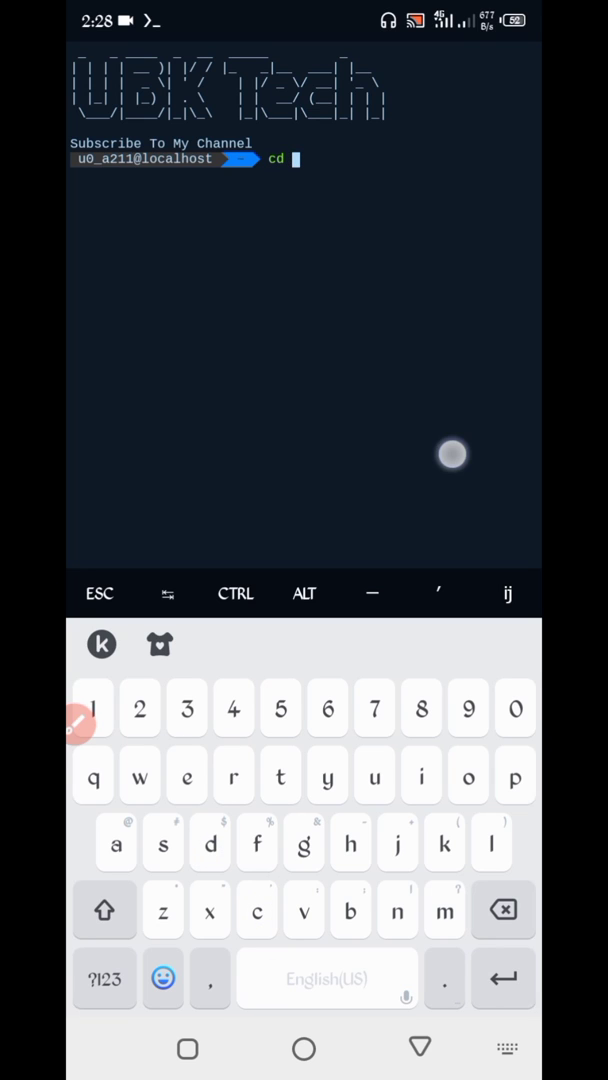
text(/storage/emulated/0/Download/btczone)
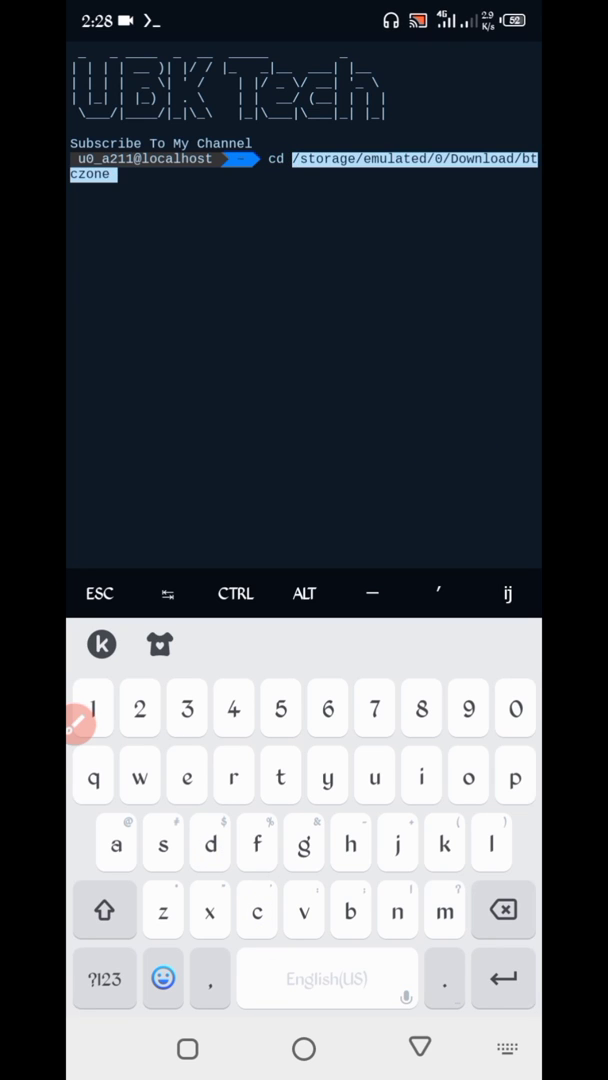
key(Enter)
text(php bo)
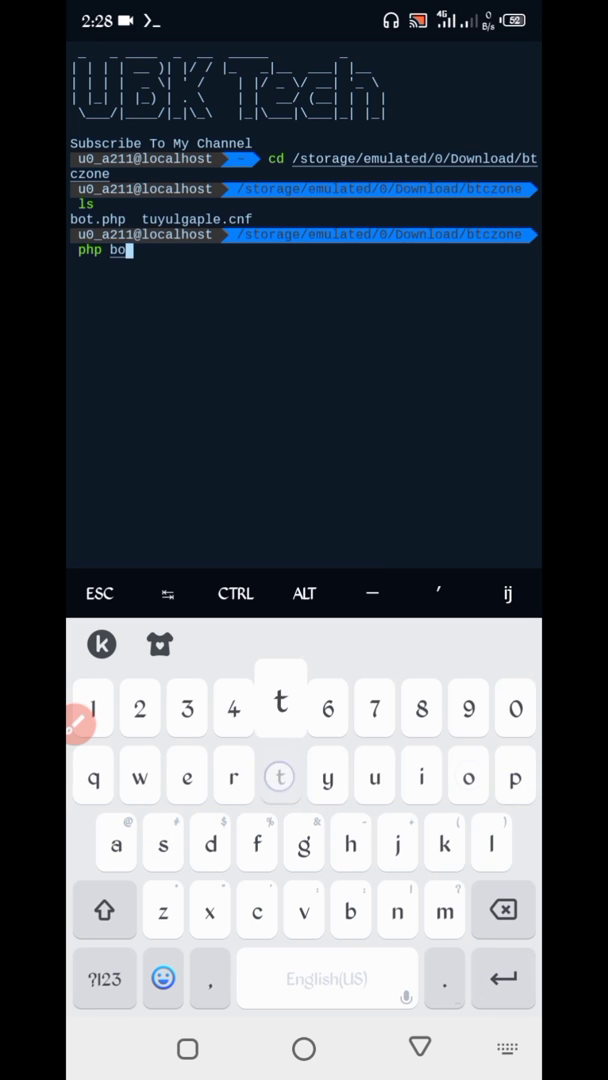
key(Enter)
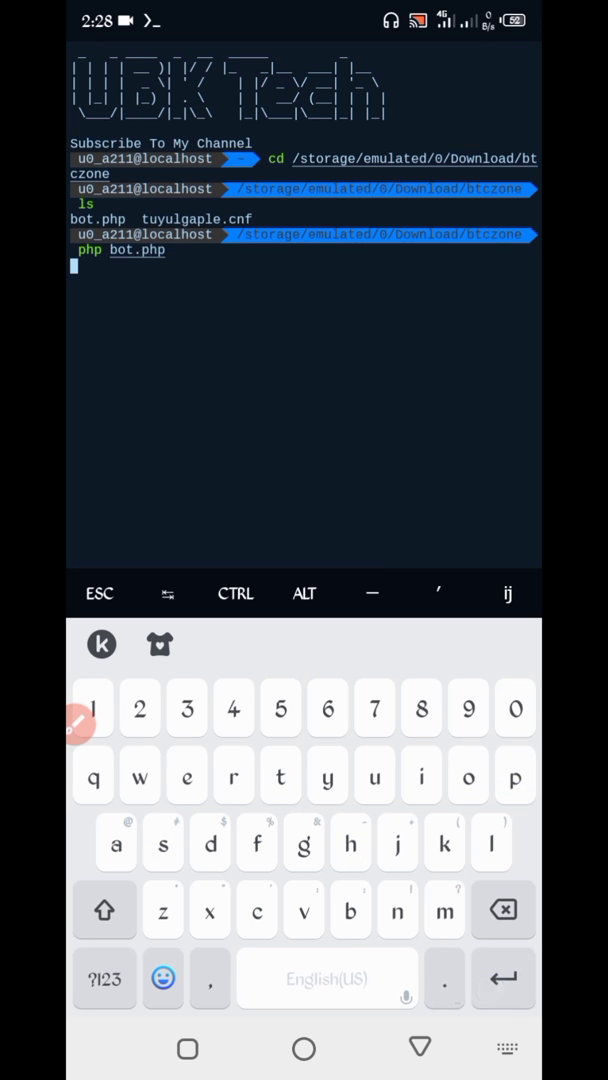
key(Enter)
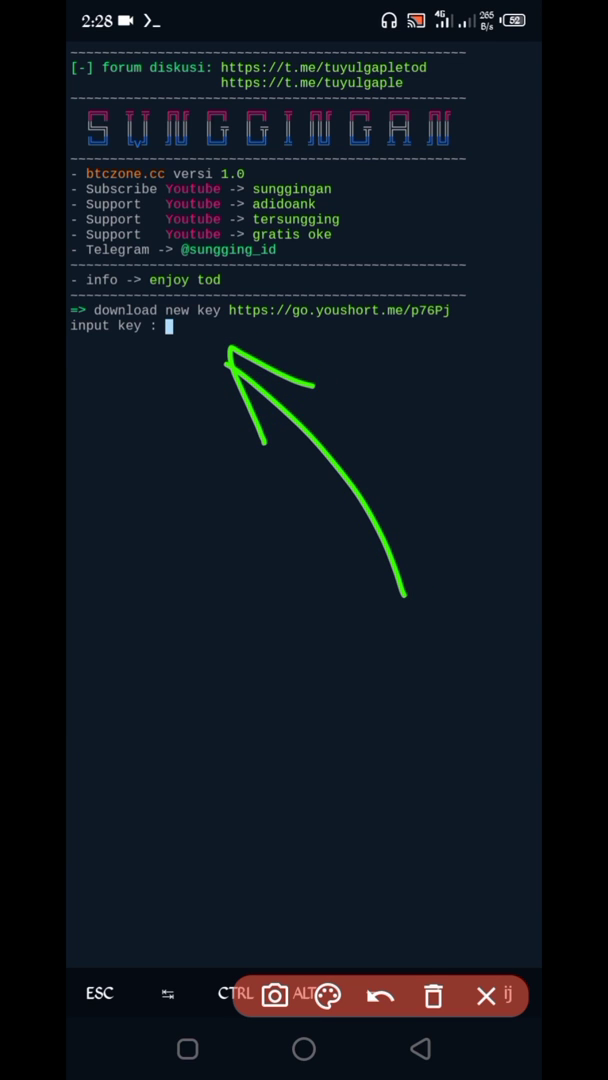
Paste the access key at the bot's key prompt and submit it
click(170, 330)
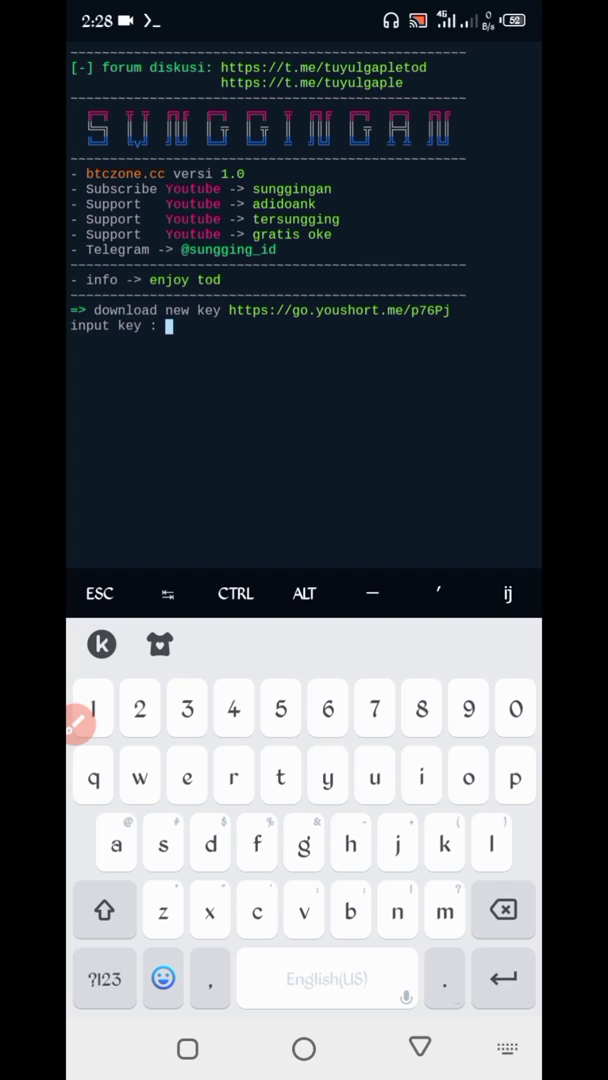
key(enter)
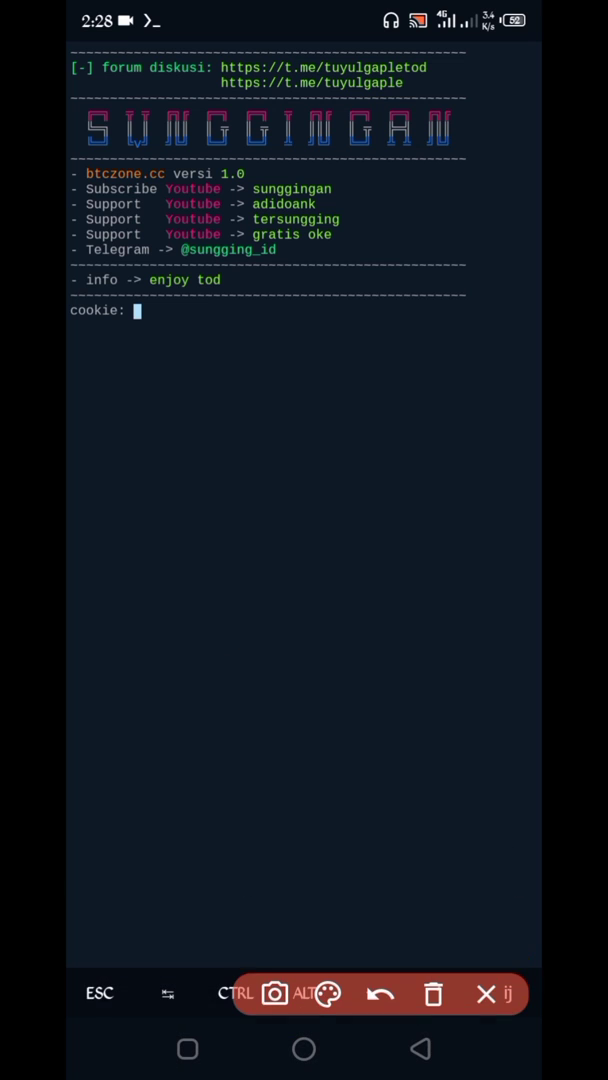
Switch from Termux to HttpCanary while the bot waits for a cookie
drag(384, 662, 180, 344)
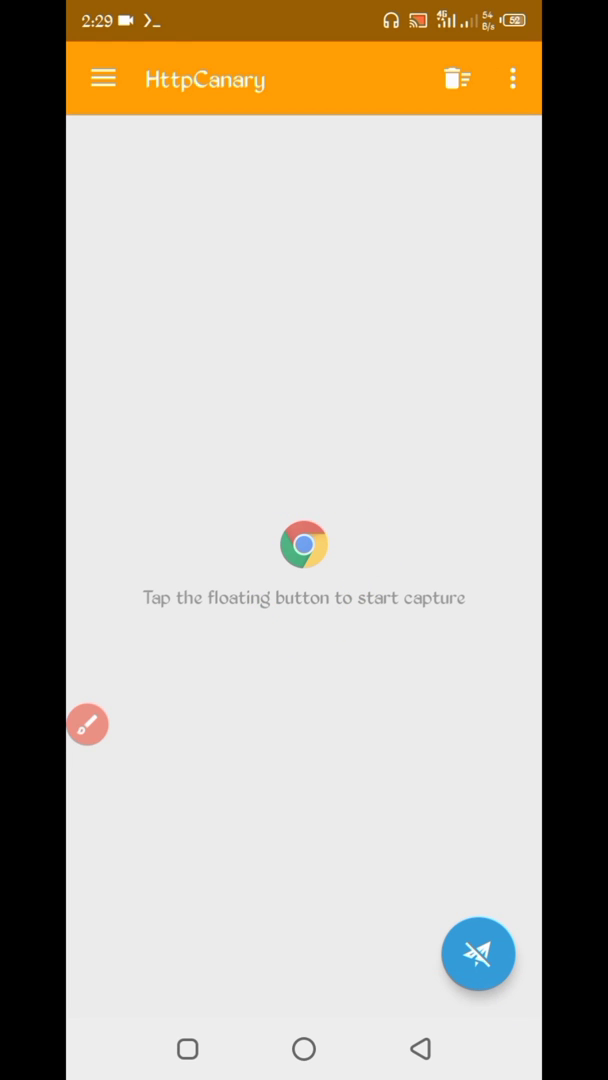
Start a capture, reload the BTC Zone dashboard in Chrome and return to the 77 recorded requests
click(104, 80)
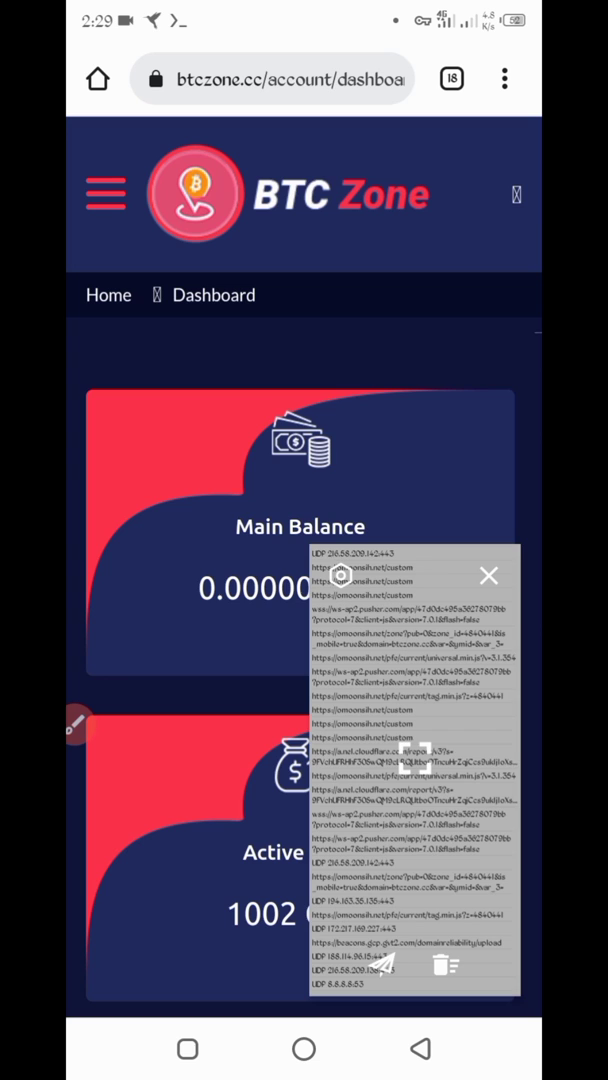
click(488, 574)
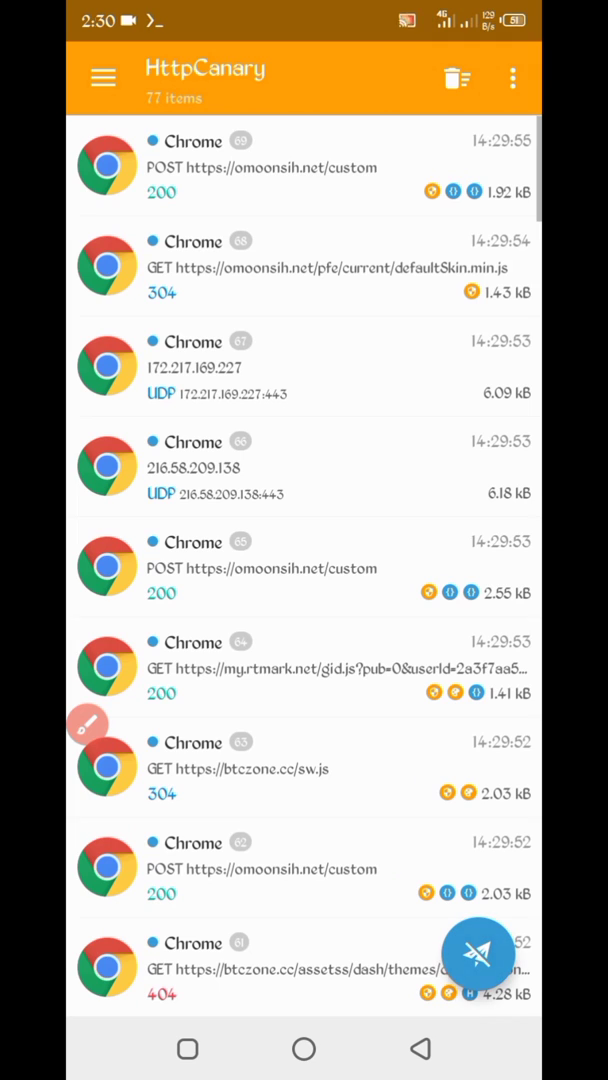
Filter the captures to btczone.cc and view the GET /account/dashboard request's overview
click(500, 78)
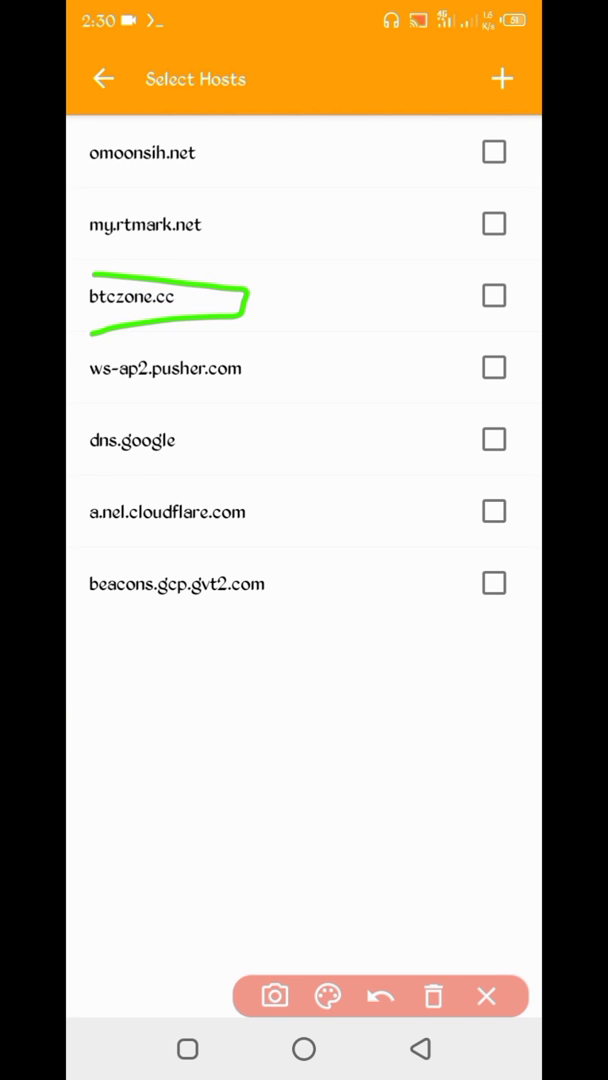
click(490, 296)
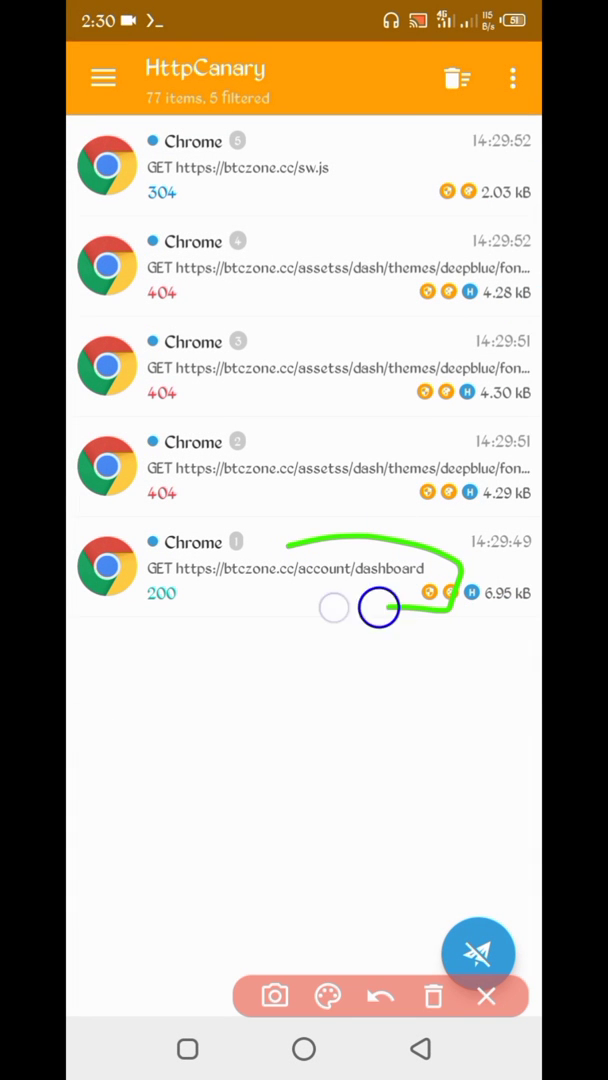
click(484, 998)
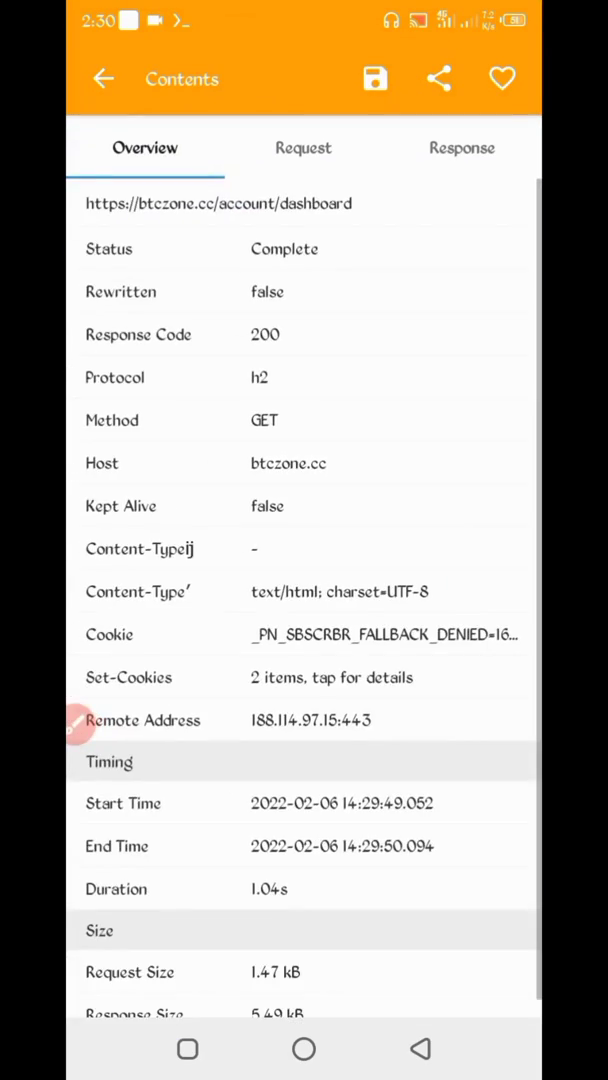
Show the dashboard request's headers with the Android Chrome user-agent string
click(304, 148)
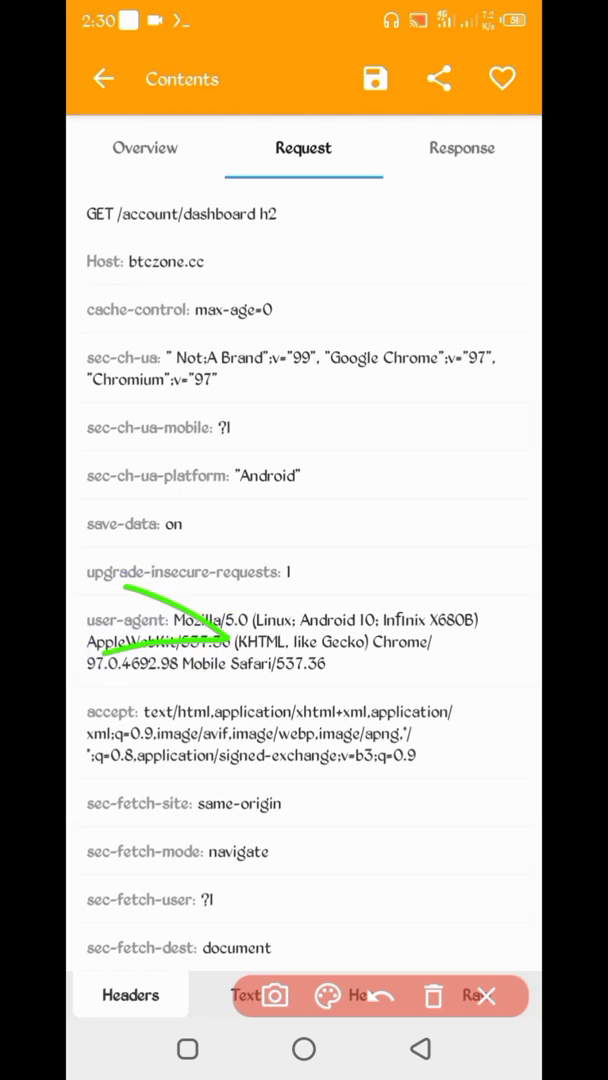